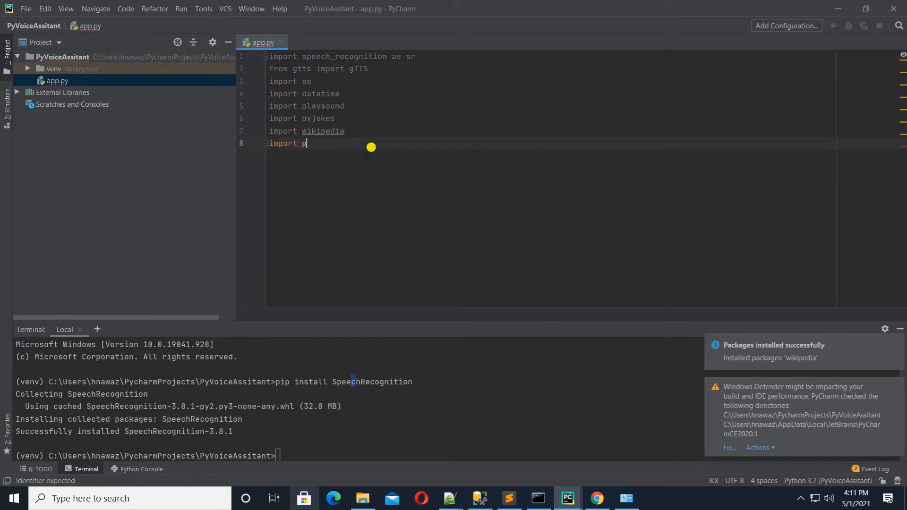
Step: Add 'import pyaudio' to app.py alongside the other library imports
type("yaudio")
type("with sr.")
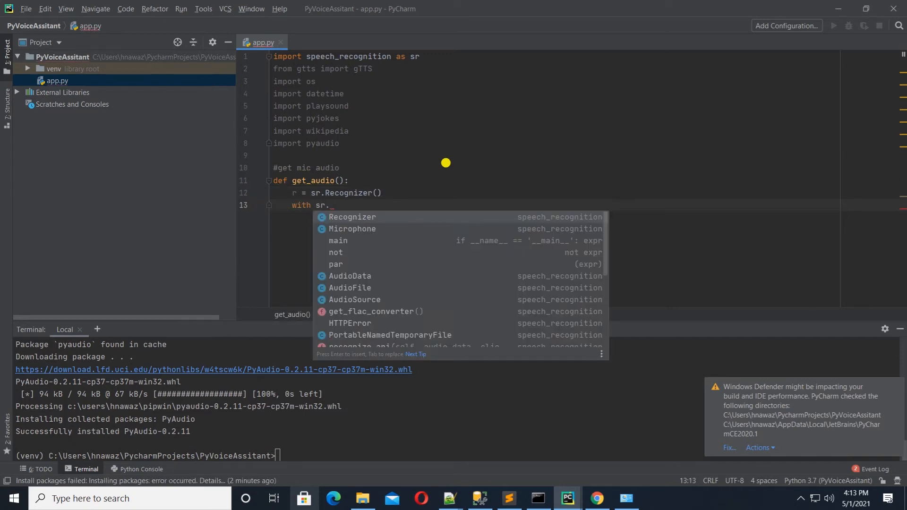
Step: Use sr.Microphone() as source inside get_audio to listen for speech
type("Microphone() as source:")
type("playsound.p")
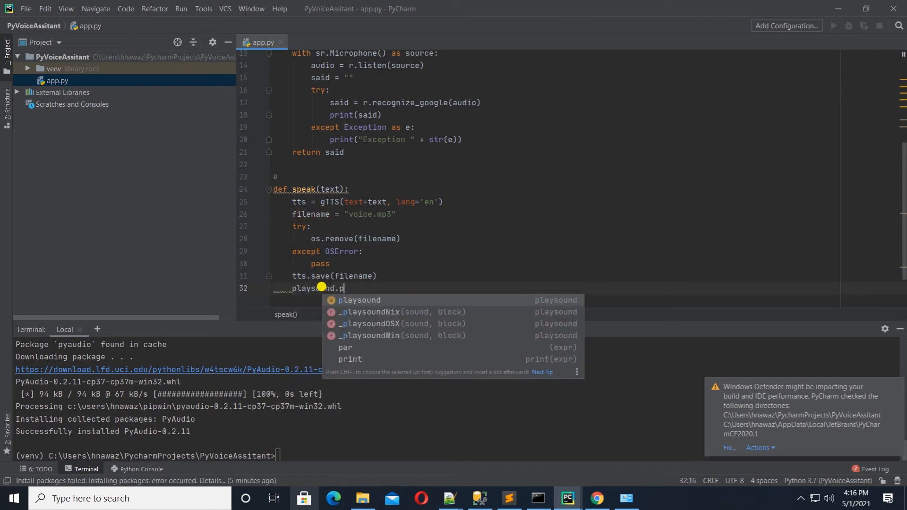
Step: Play voice.mp3 with playsound.playsound(filename) at the end of speak
key("Tab")
type("text = get_audio(")
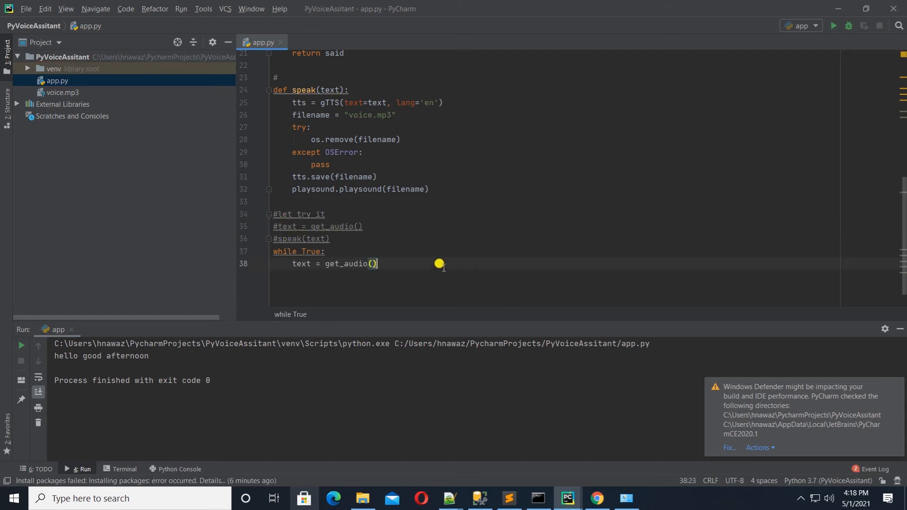
Step: Lowercase the heard text with .lower() and start an if 'youtube' in text check
type(".lower()")
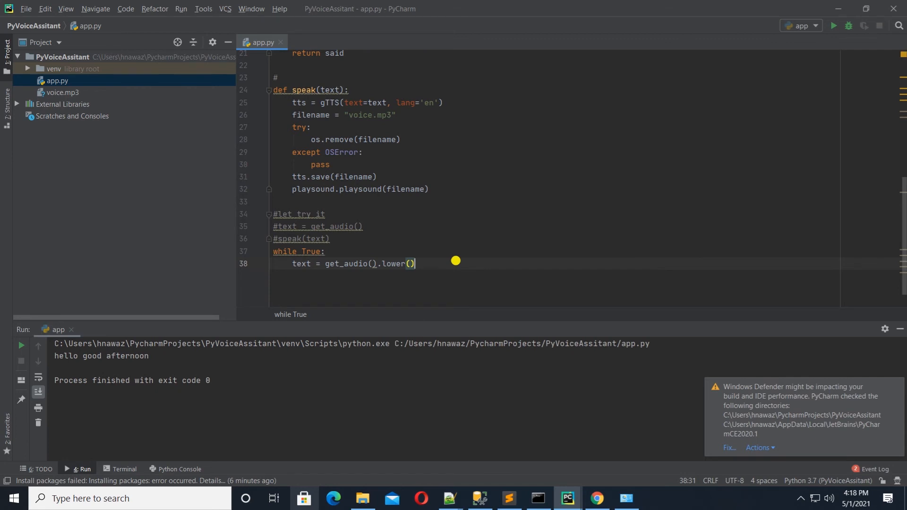
type("if 'youtube' in text")
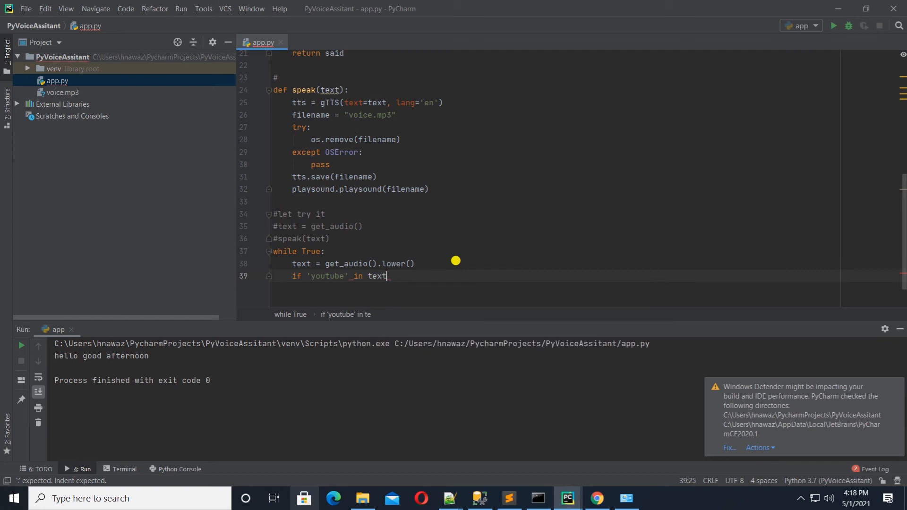
type("webbrowser.open_new_tab(\"http://www.youtube.com")
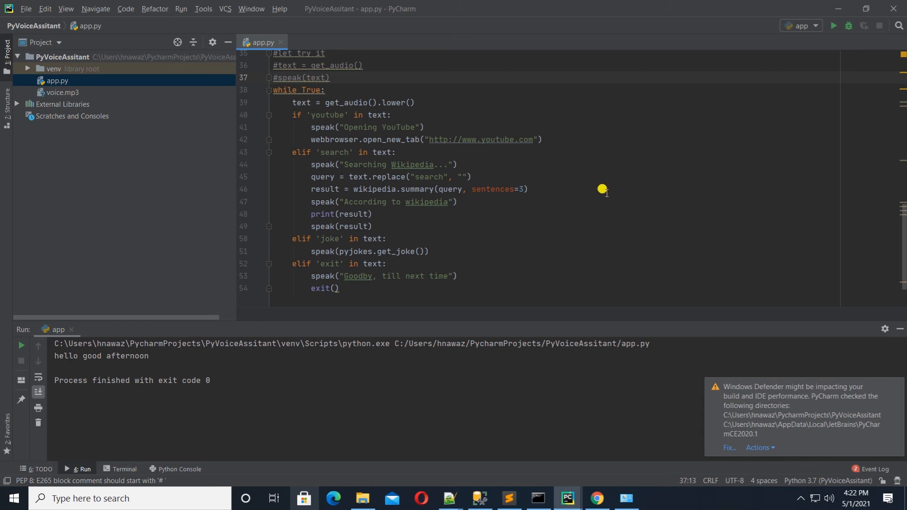
Step: Run app.py to test the assistant's joke and exit commands
left_click(831, 25)
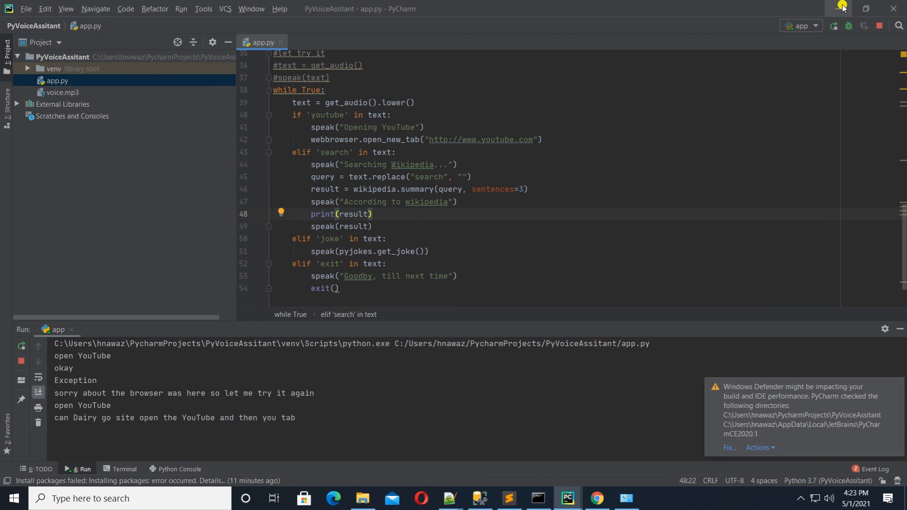